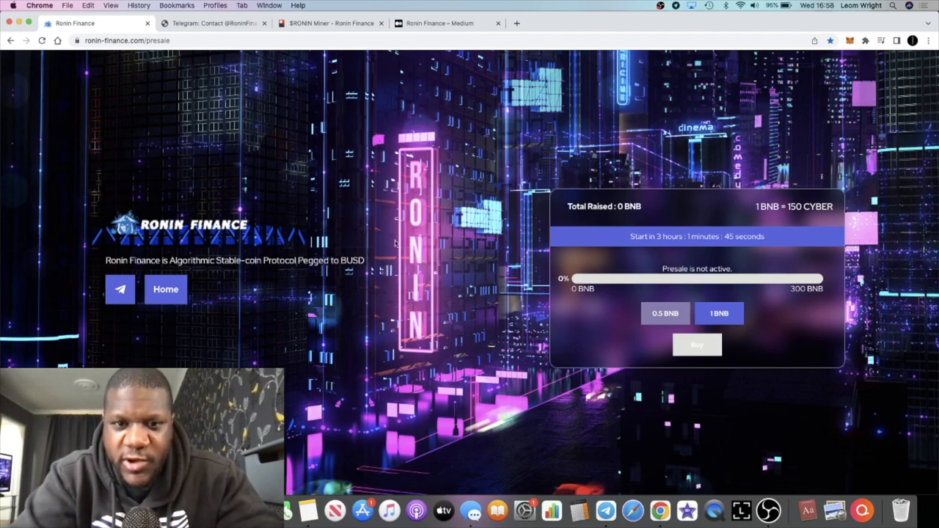
mouse_move(447, 251)
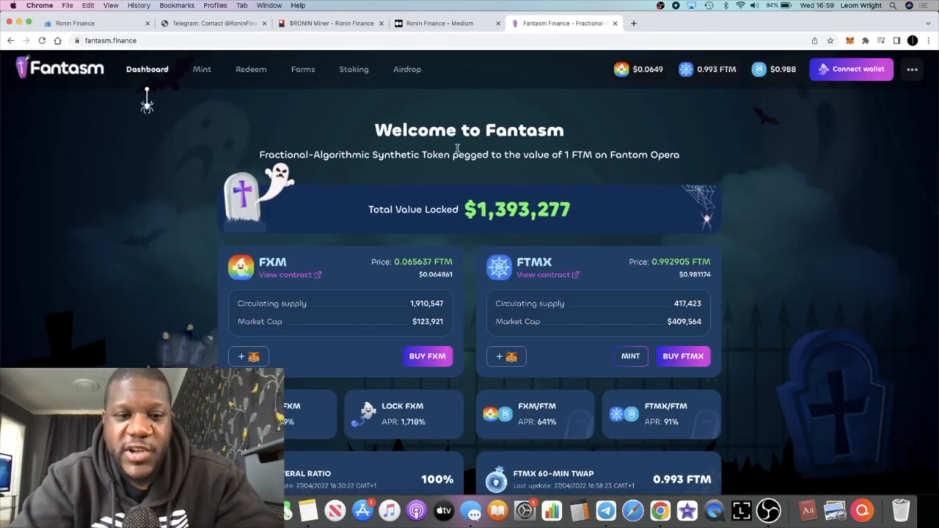
mouse_move(450, 182)
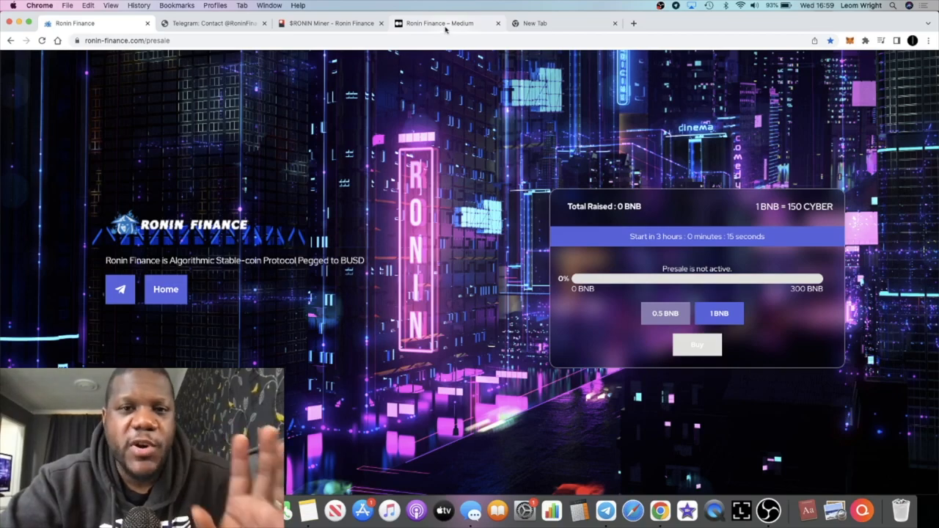
Glance at Ronin Finance's Medium profile, then return to the presale countdown page
click(444, 23)
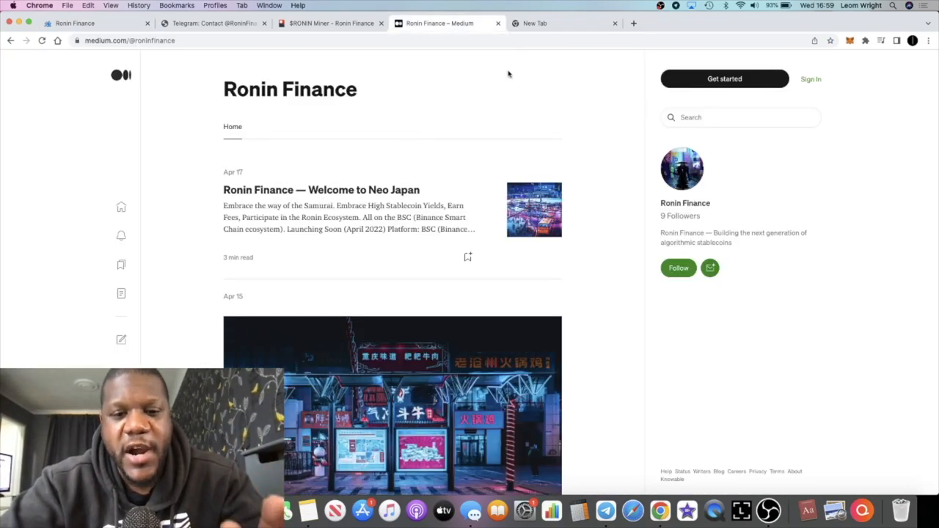
click(330, 23)
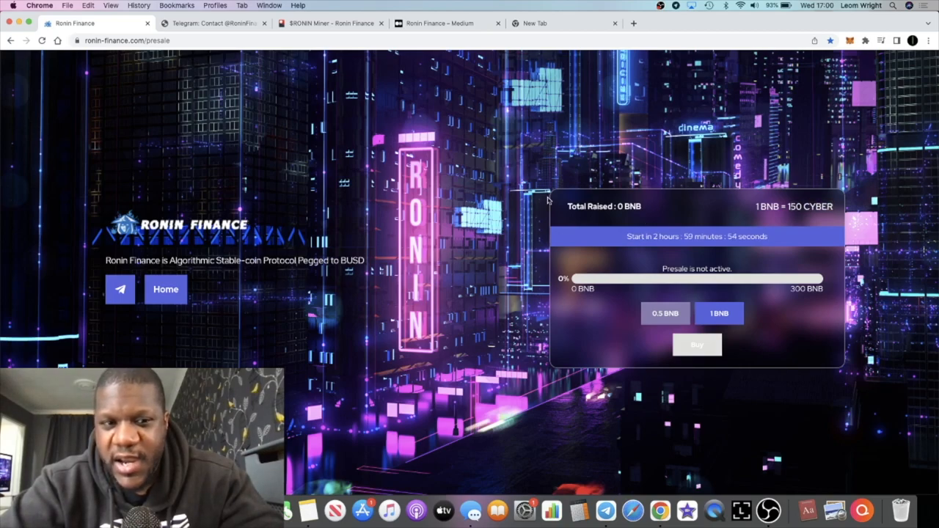
mouse_move(663, 186)
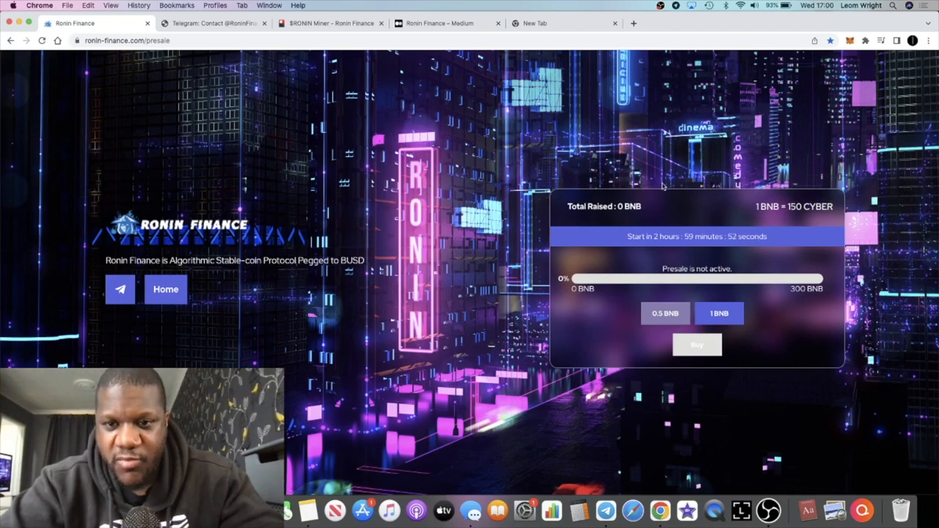
mouse_move(751, 206)
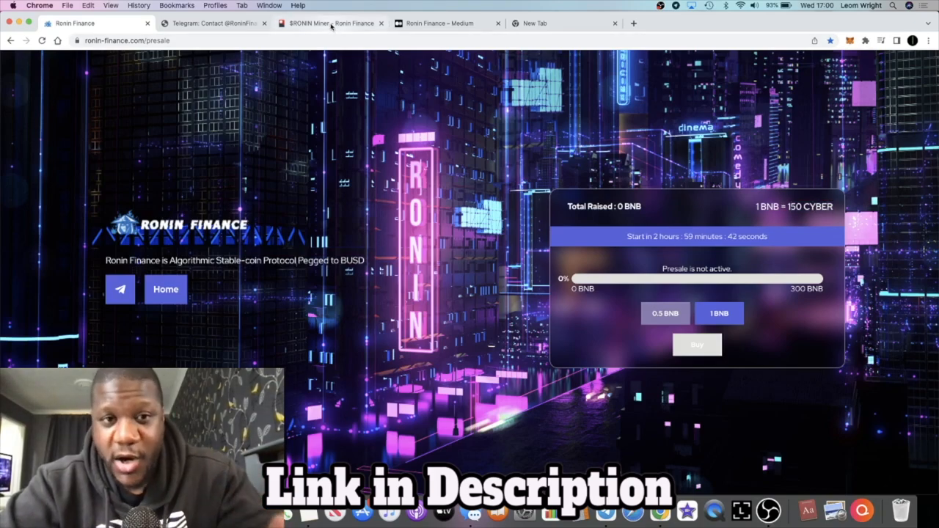
Read the $RONIN Miner Technicals, highlighting the compound daily APR and 3% daily cap lines
click(331, 23)
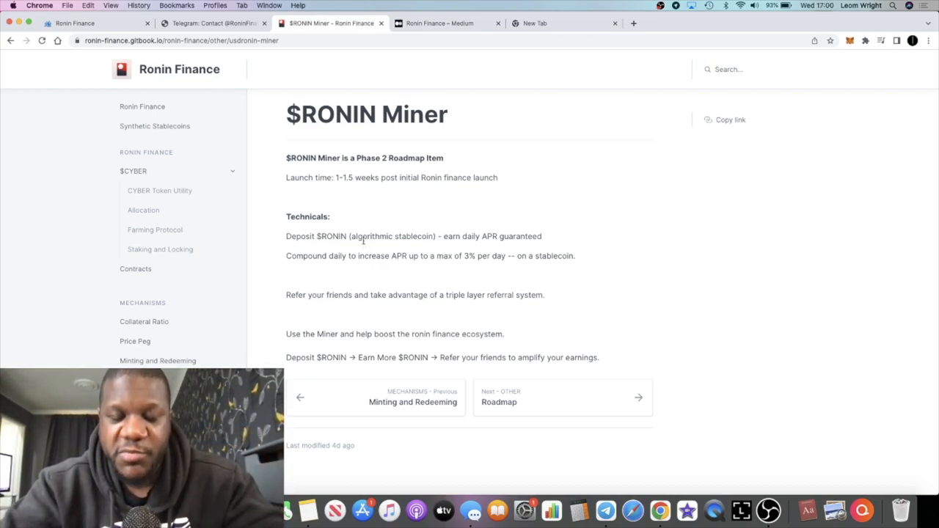
double_click(330, 237)
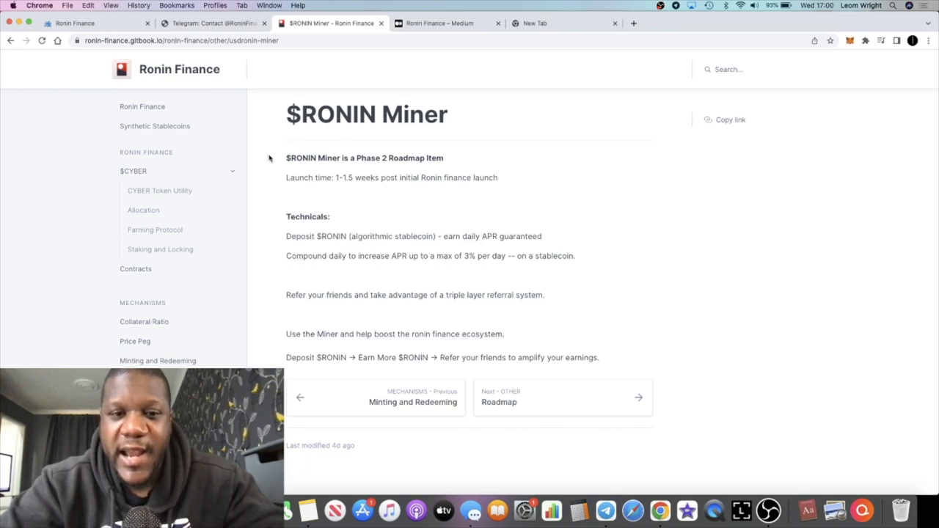
mouse_move(317, 206)
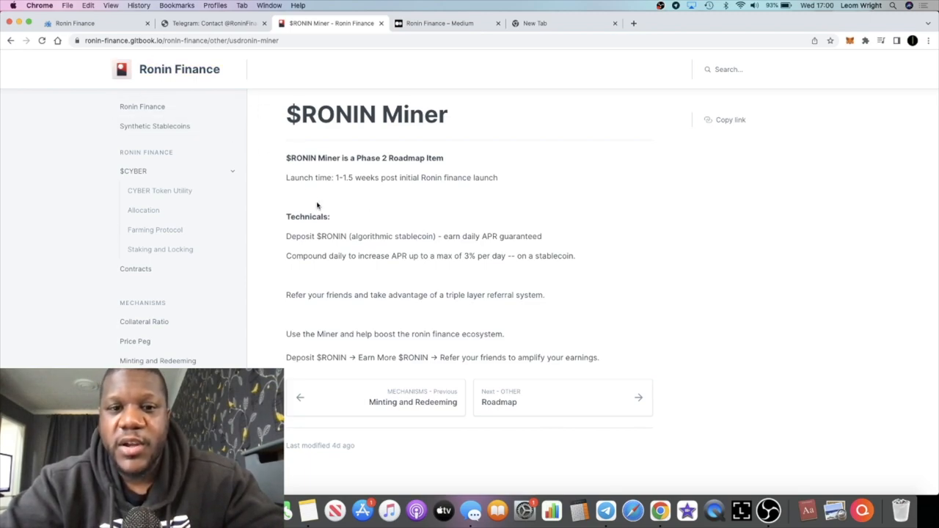
mouse_move(379, 235)
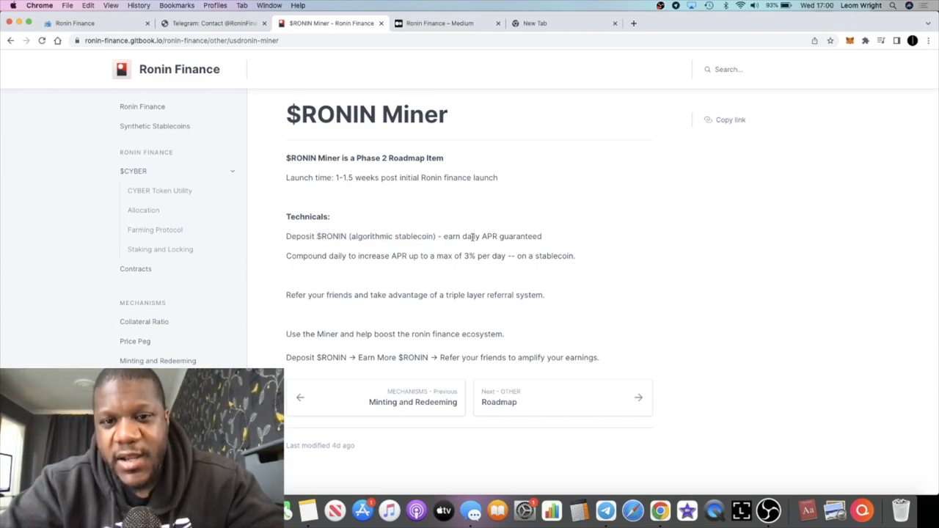
mouse_move(426, 265)
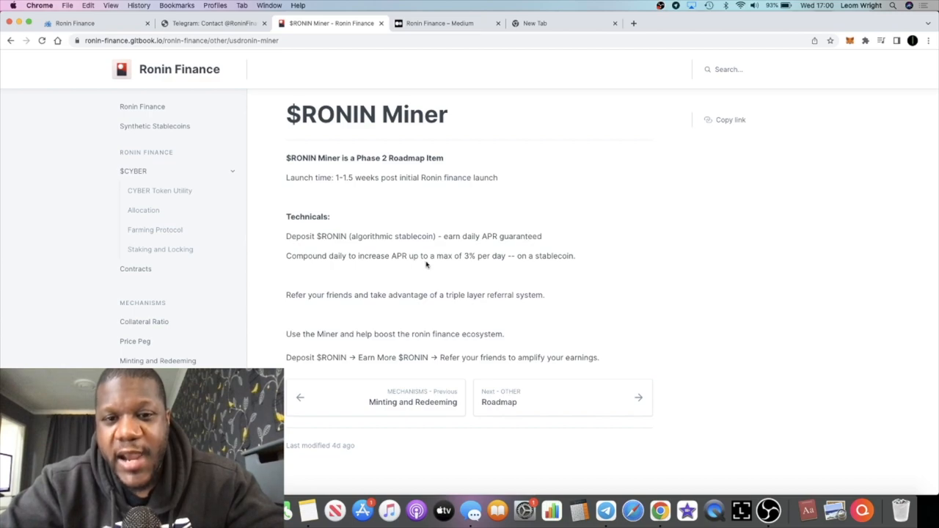
mouse_move(286, 256)
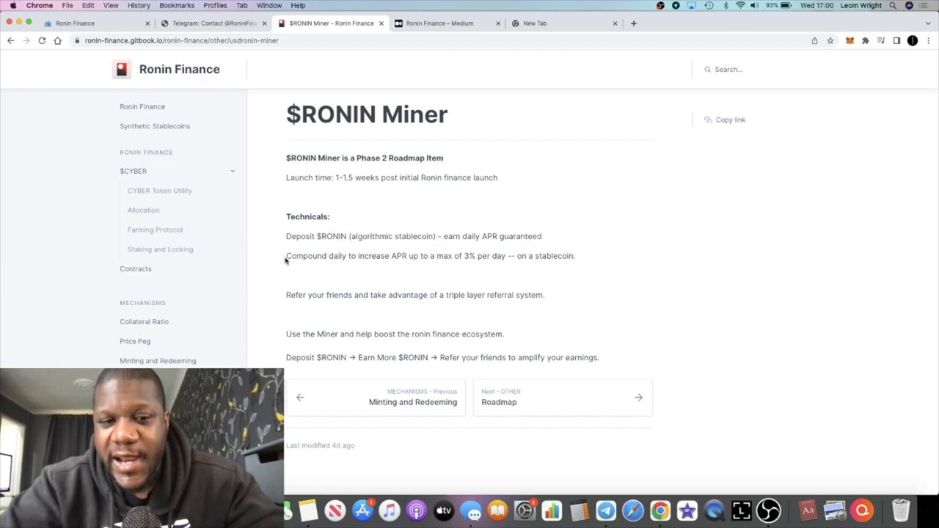
drag(286, 255, 385, 256)
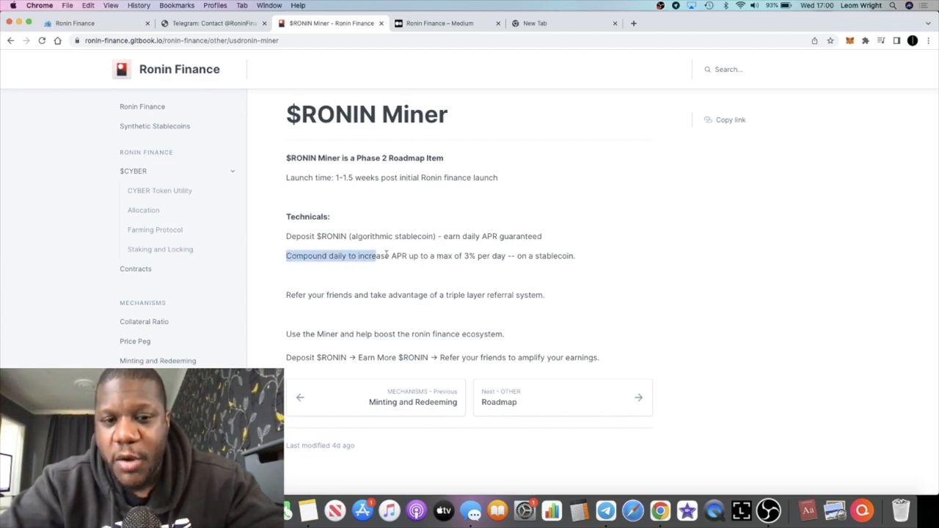
drag(381, 255, 510, 256)
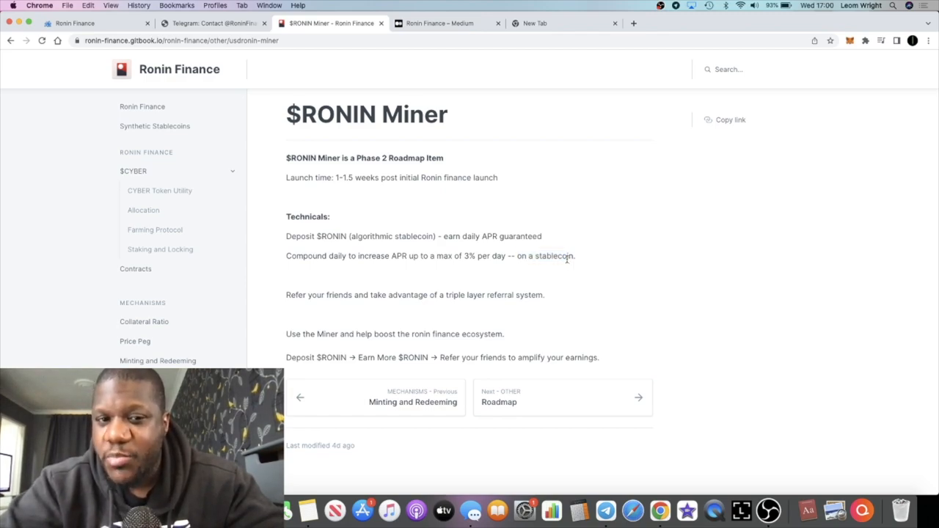
mouse_move(339, 177)
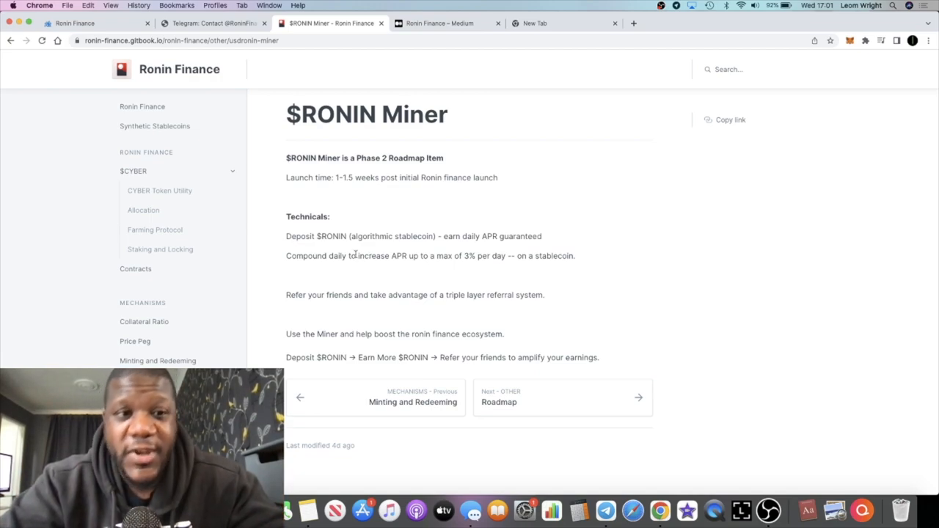
Open the CYBER Token Utility docs page and highlight part of its text
click(159, 190)
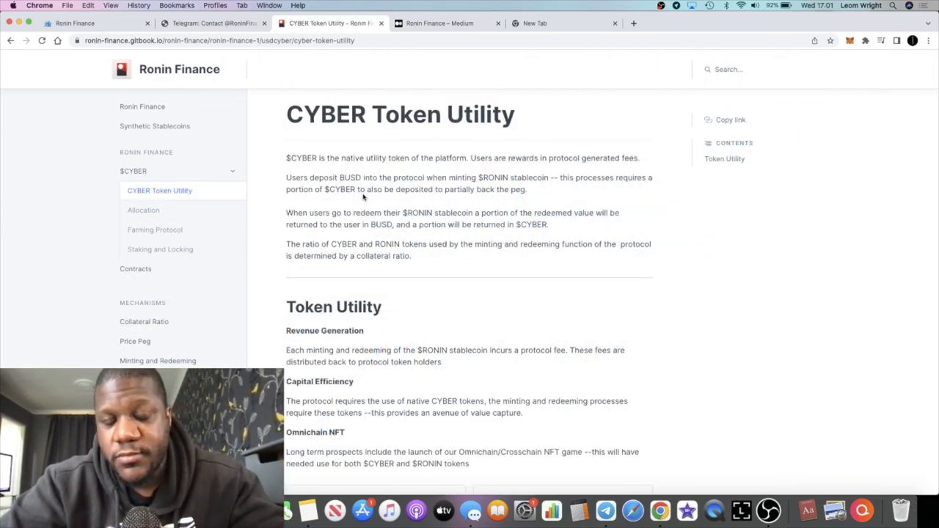
drag(323, 190, 370, 190)
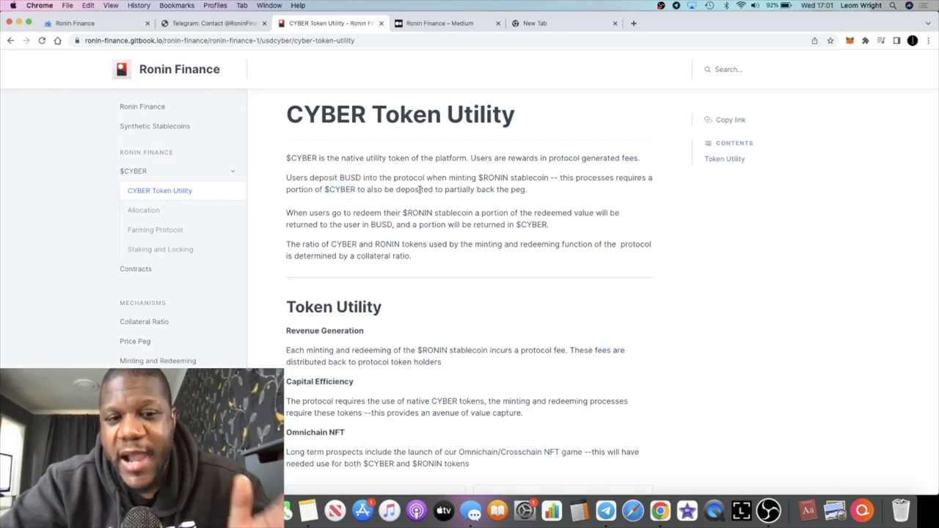
mouse_move(401, 211)
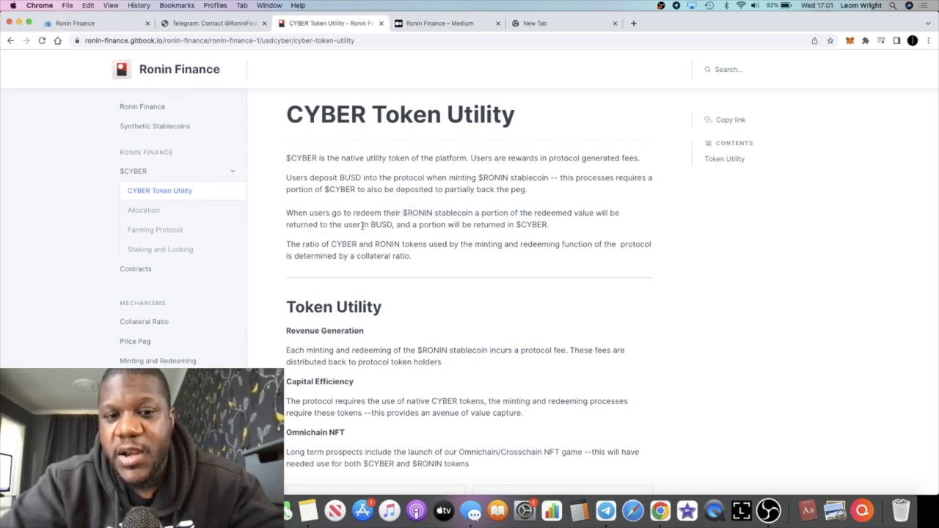
mouse_move(555, 228)
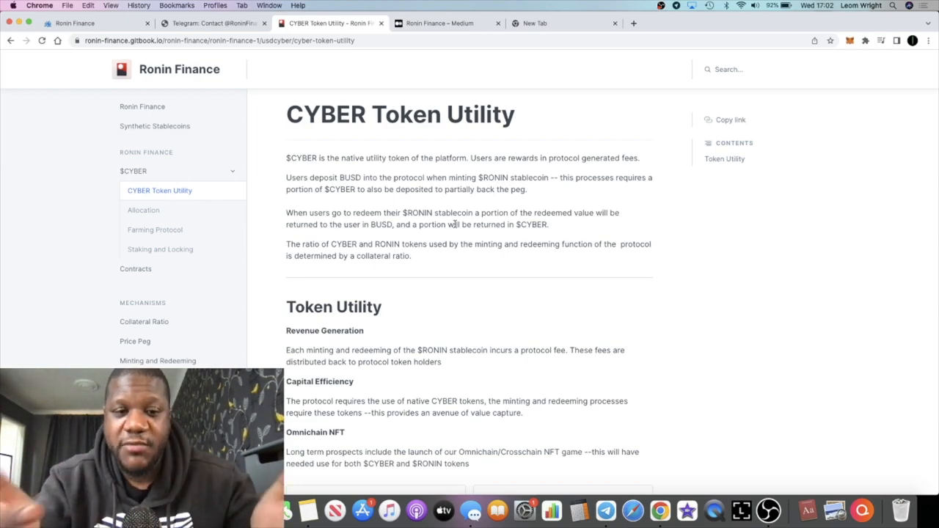
mouse_move(478, 308)
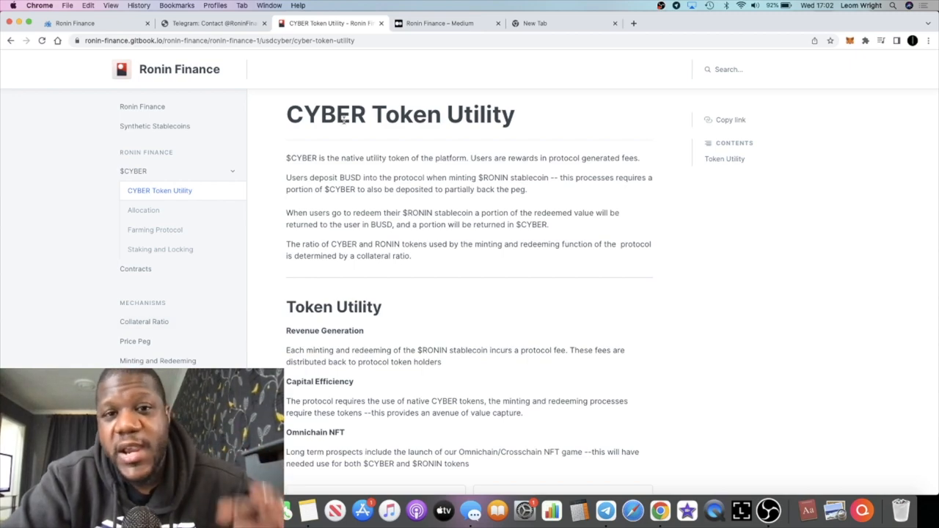
click(440, 23)
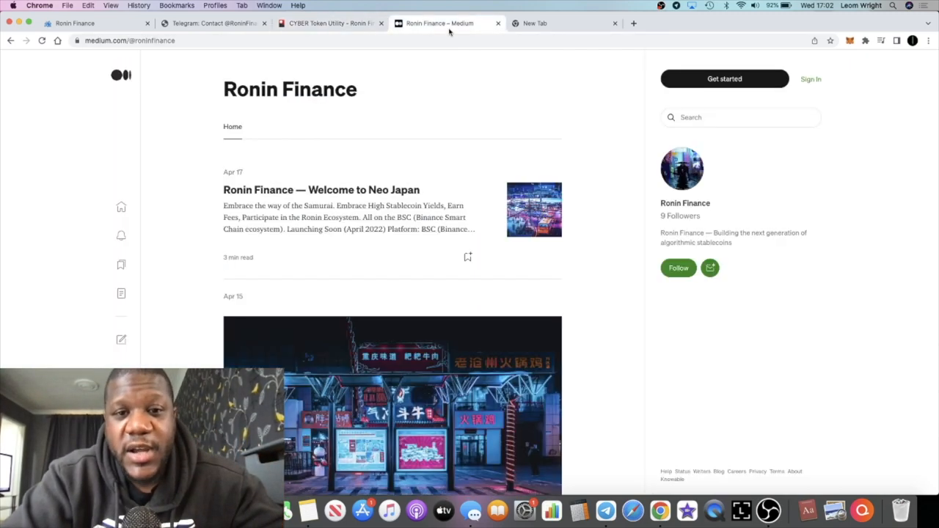
scroll(down, 3)
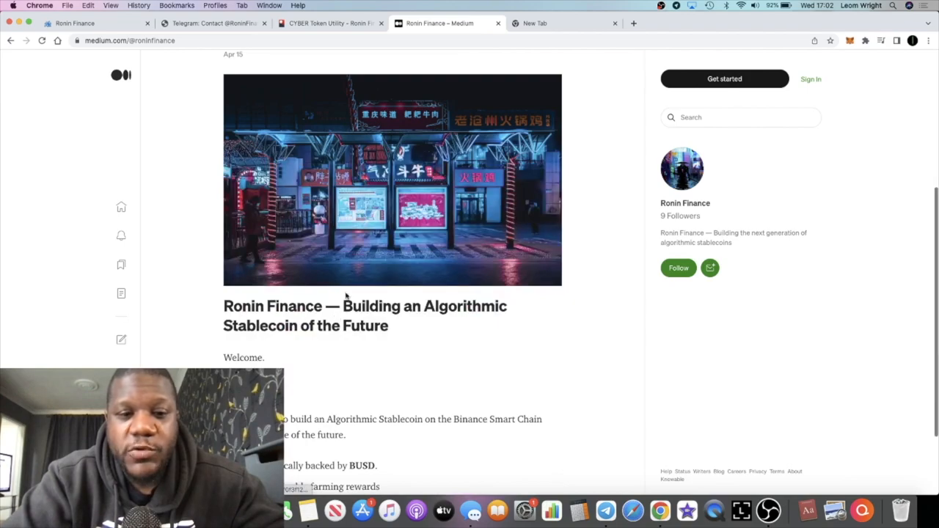
scroll(down, 3)
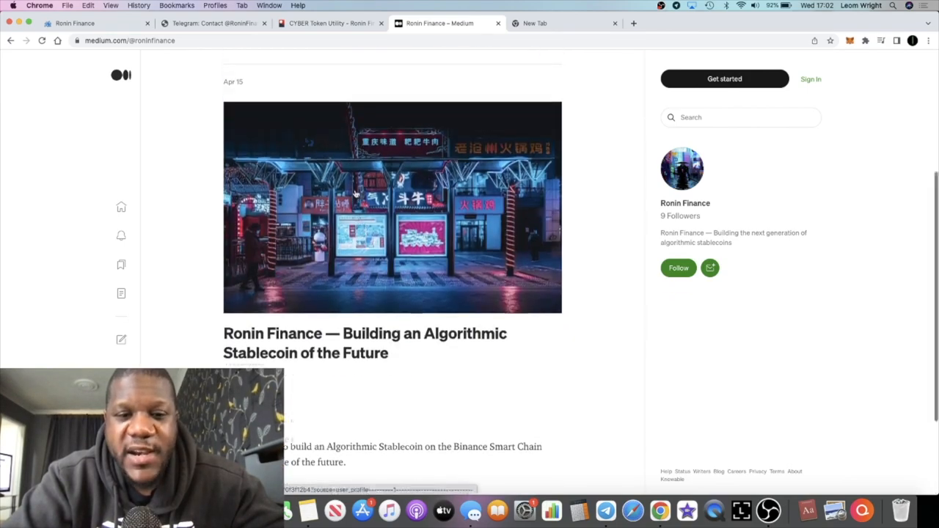
scroll(down, 3)
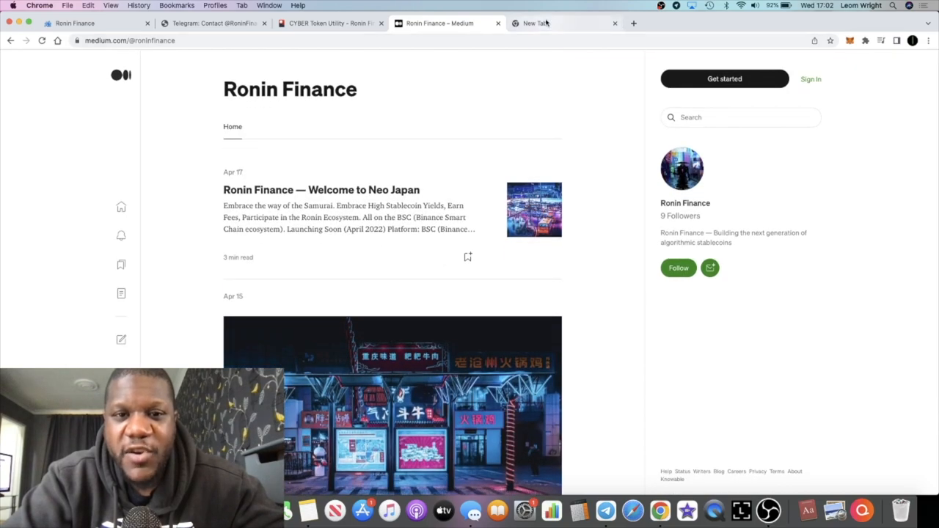
mouse_move(547, 23)
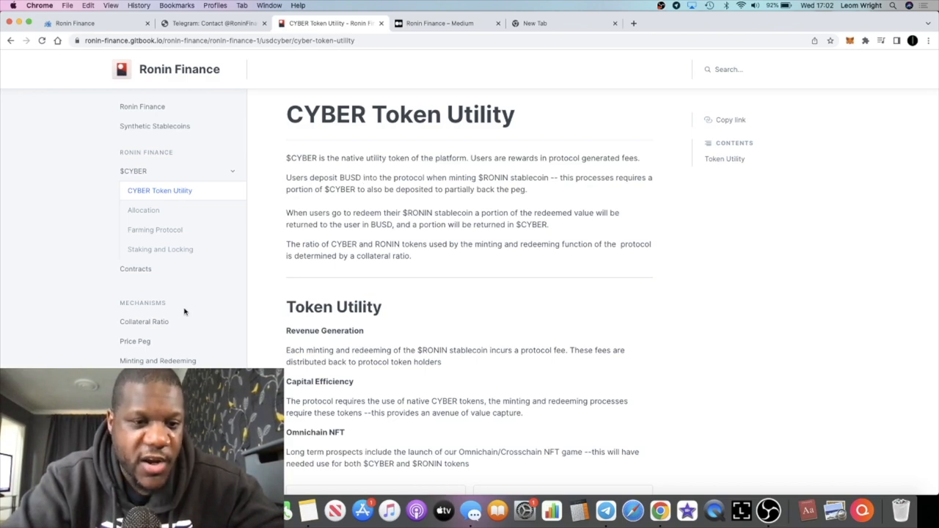
mouse_move(292, 215)
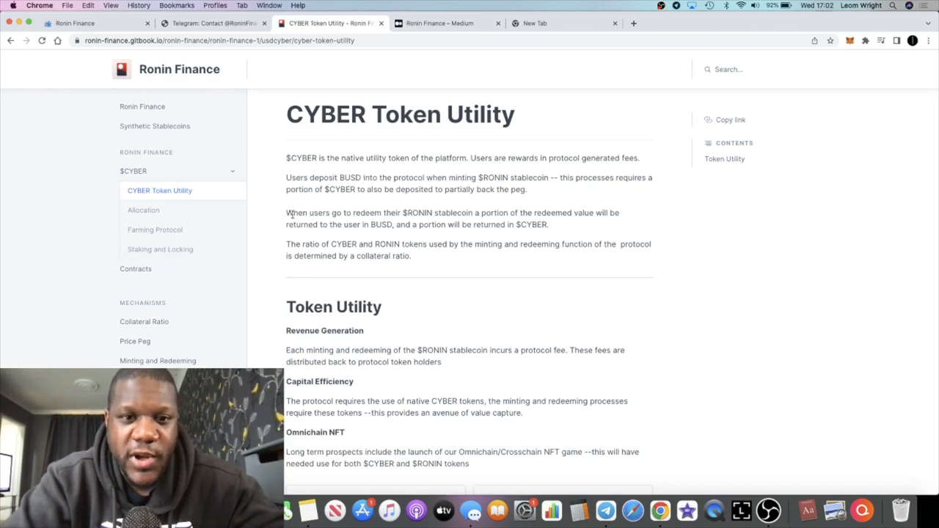